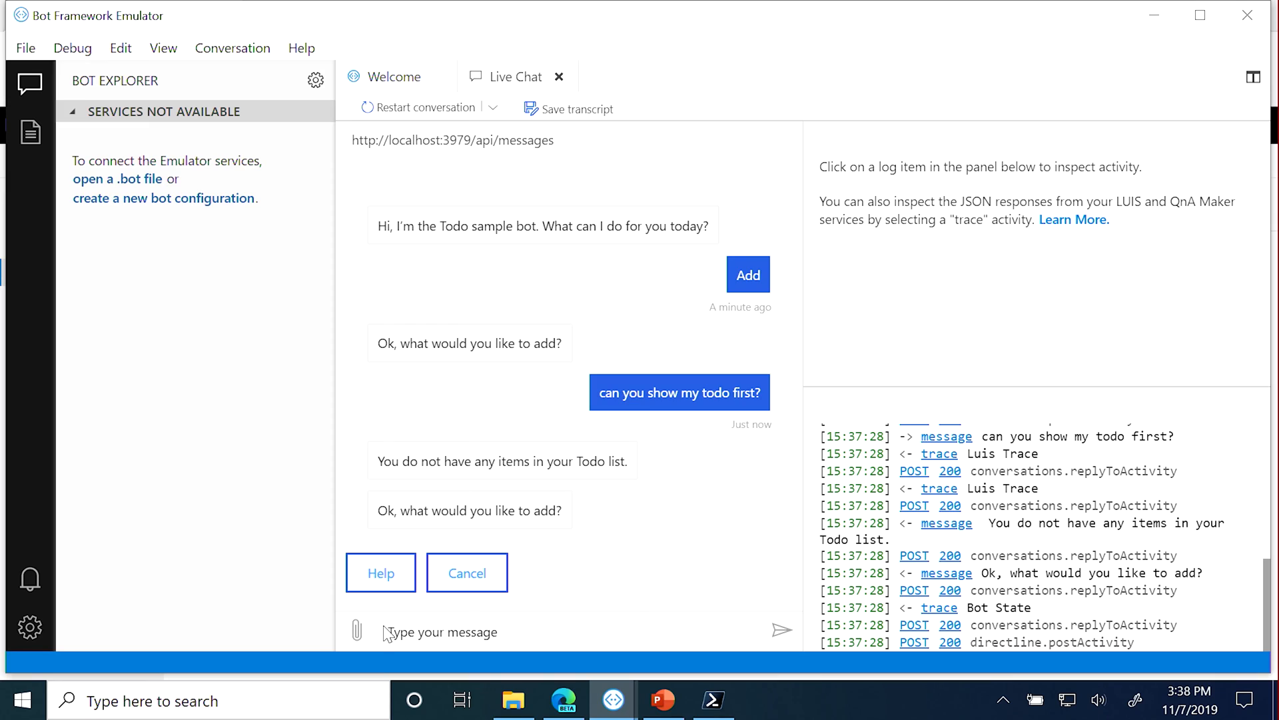
pyautogui.moveTo(368, 611)
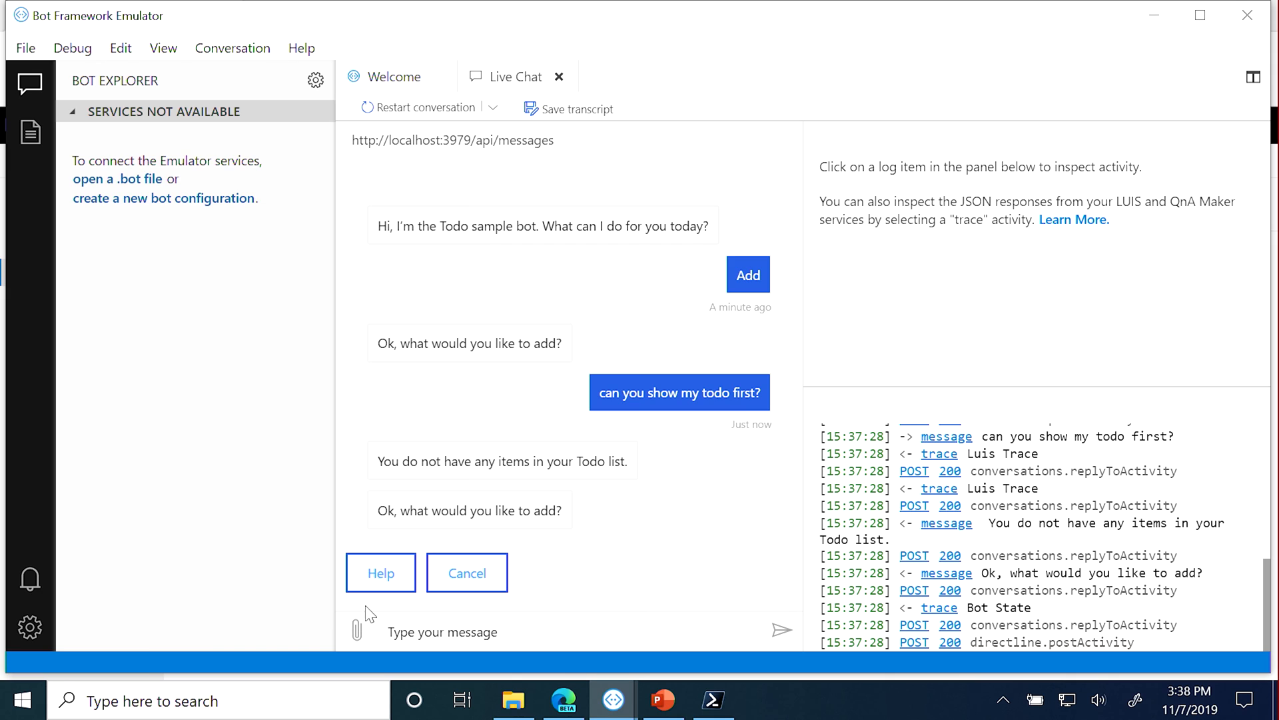
pyautogui.moveTo(404, 637)
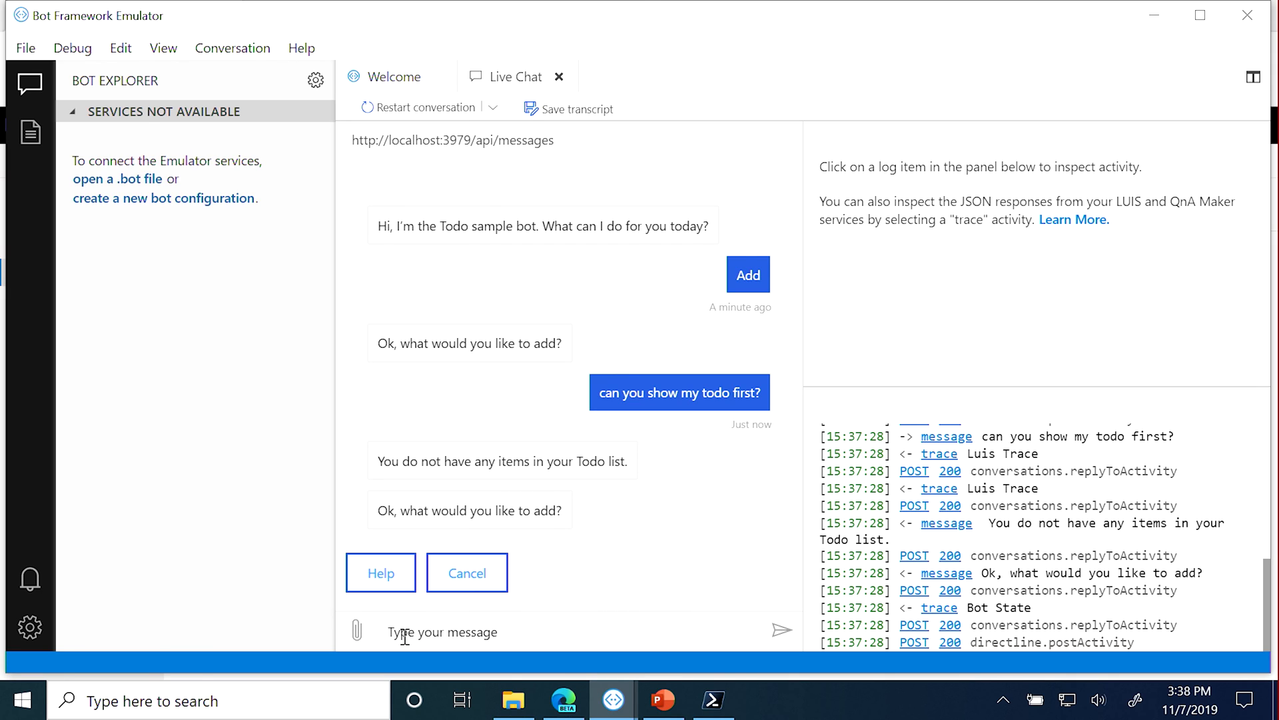
# Send 'add buy milk', put it on the Grocery list, then view All lists showing it there
pyautogui.write('add b')
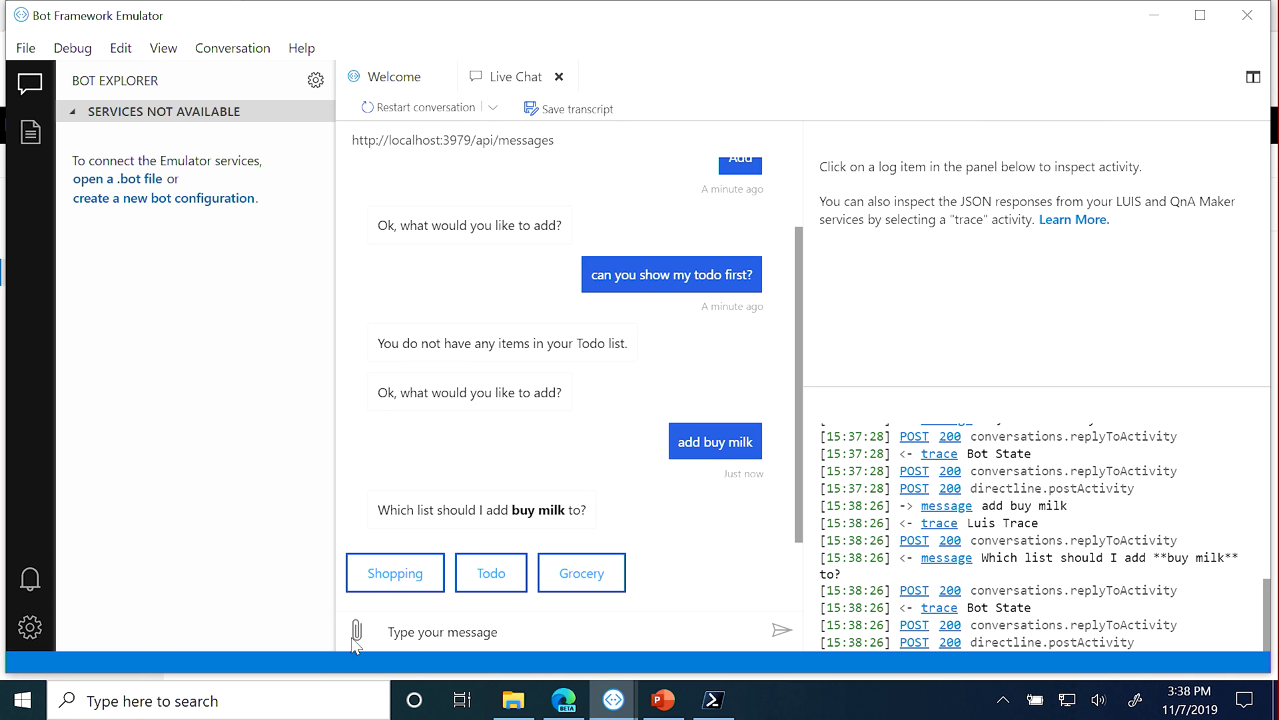
pyautogui.moveTo(563, 597)
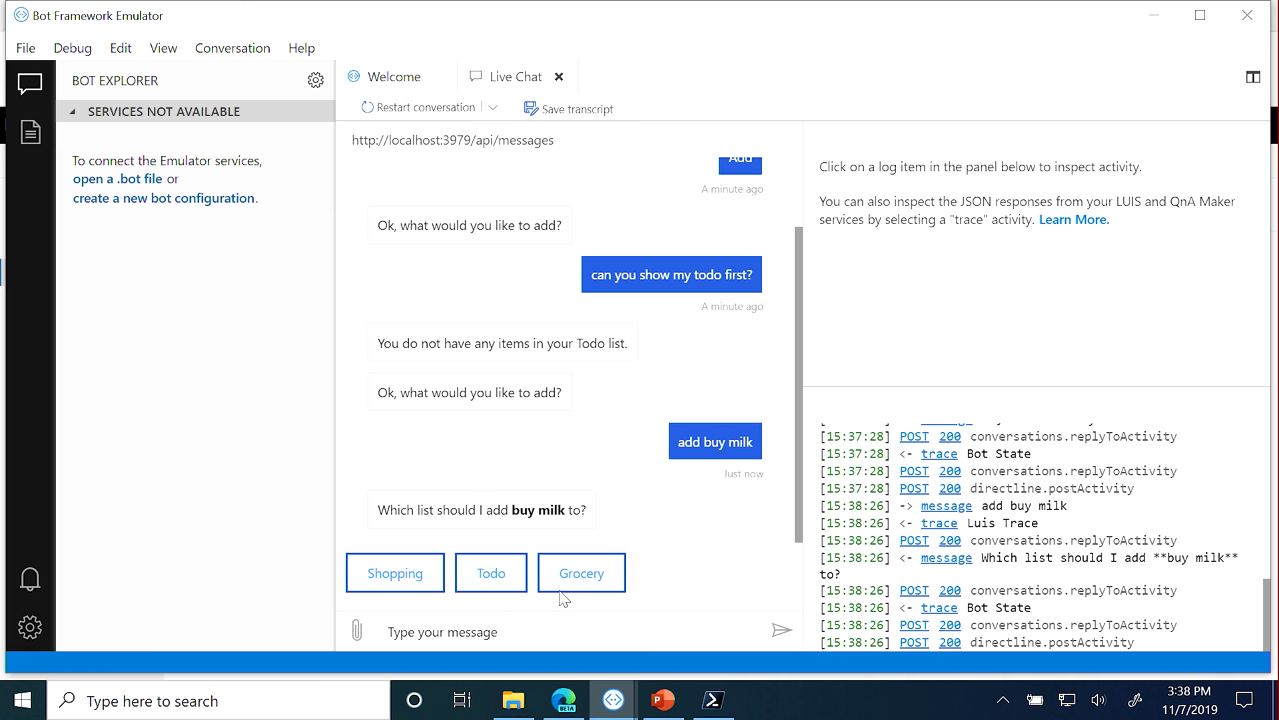
pyautogui.click(581, 571)
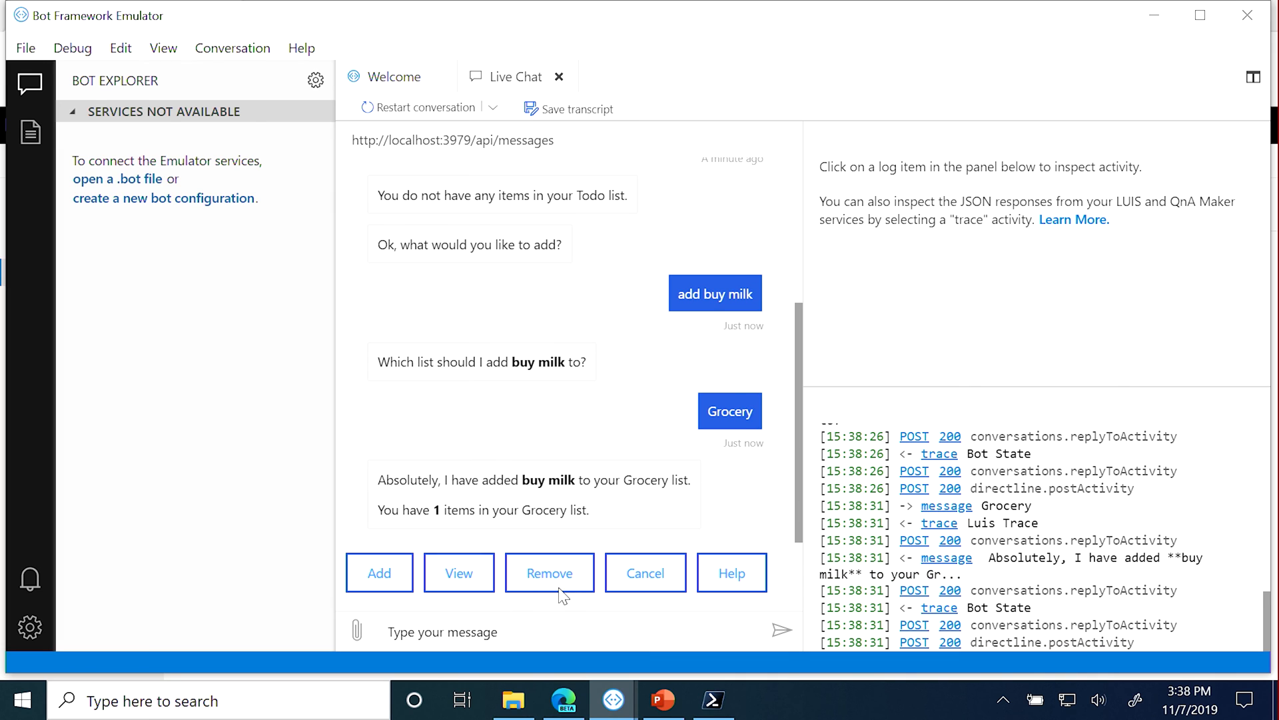
pyautogui.click(457, 571)
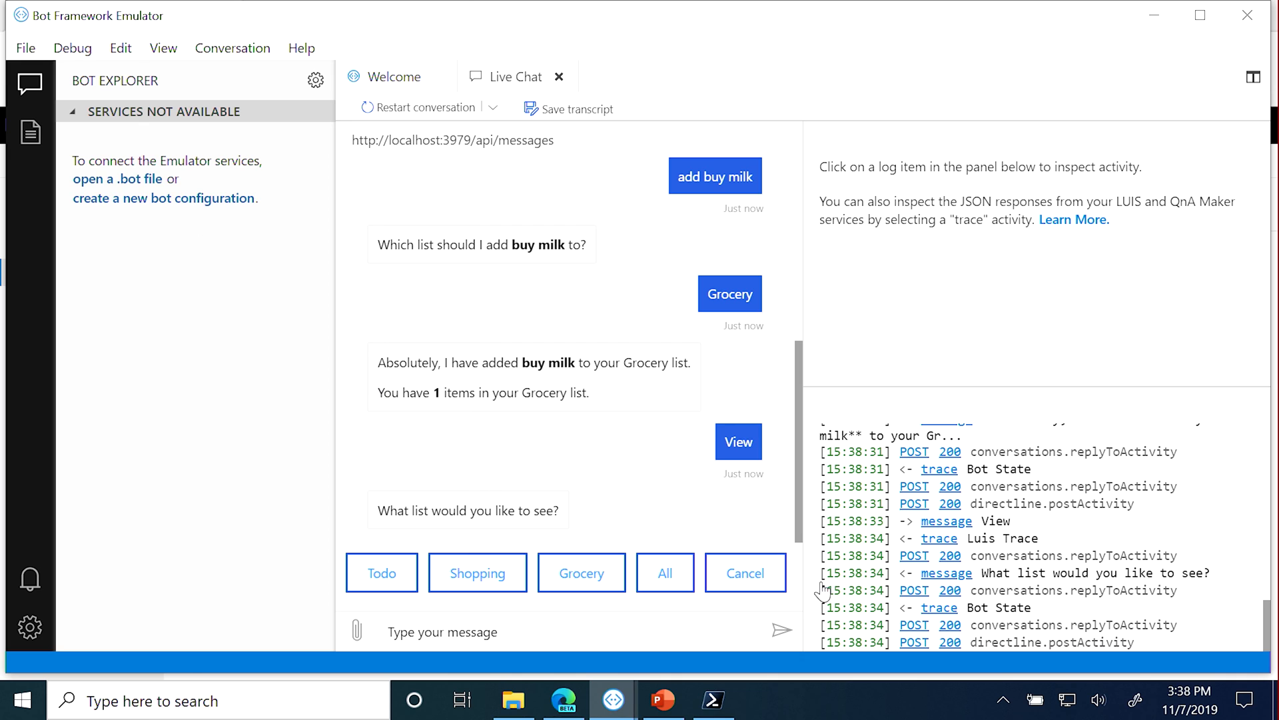
pyautogui.click(665, 572)
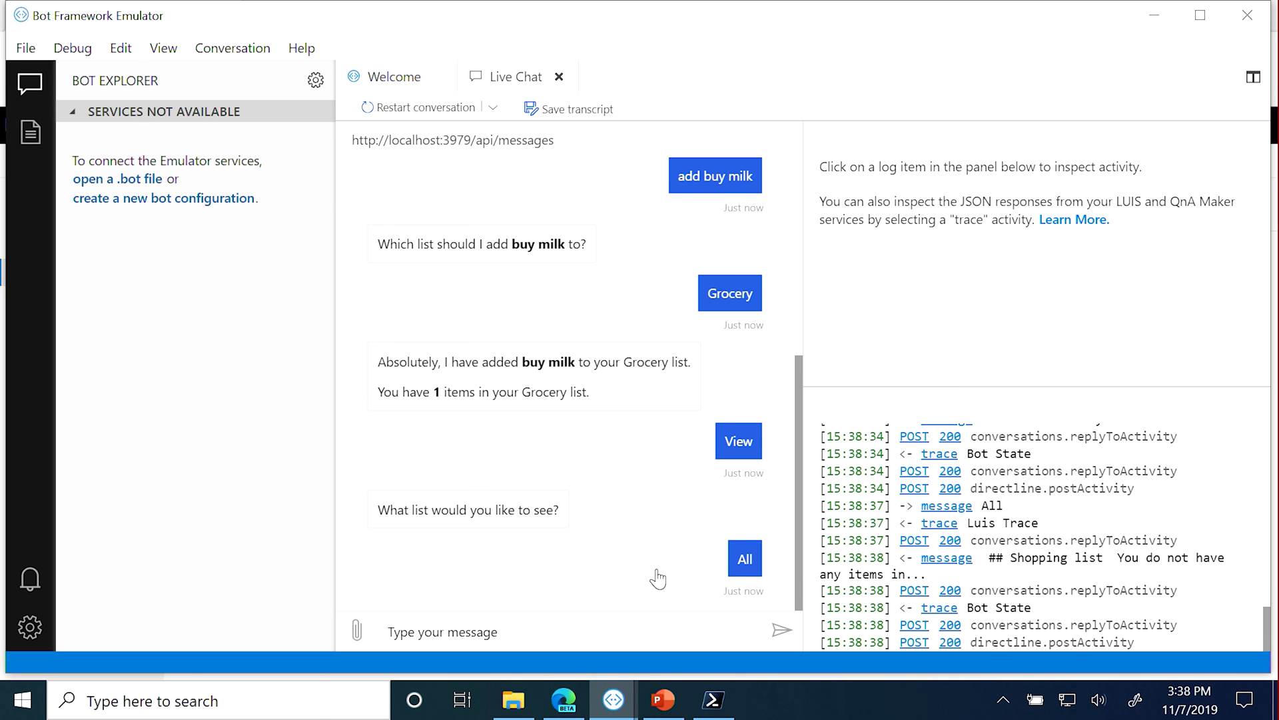
pyautogui.click(743, 559)
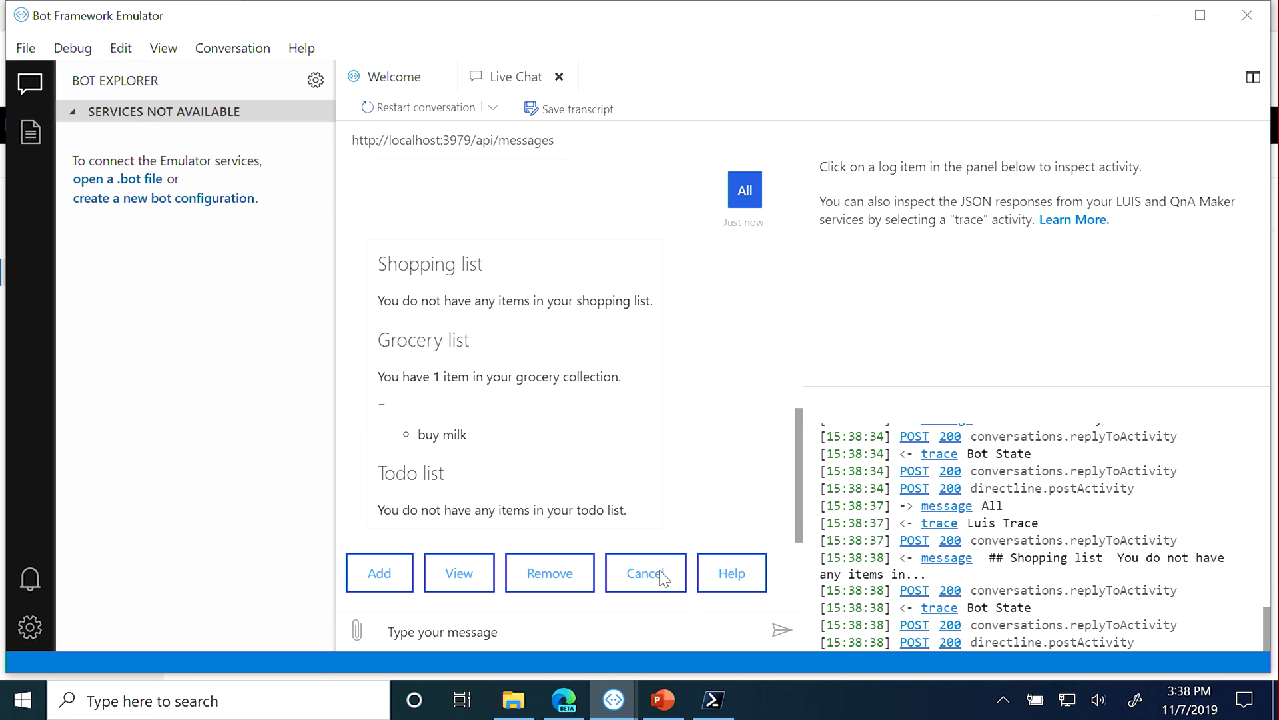